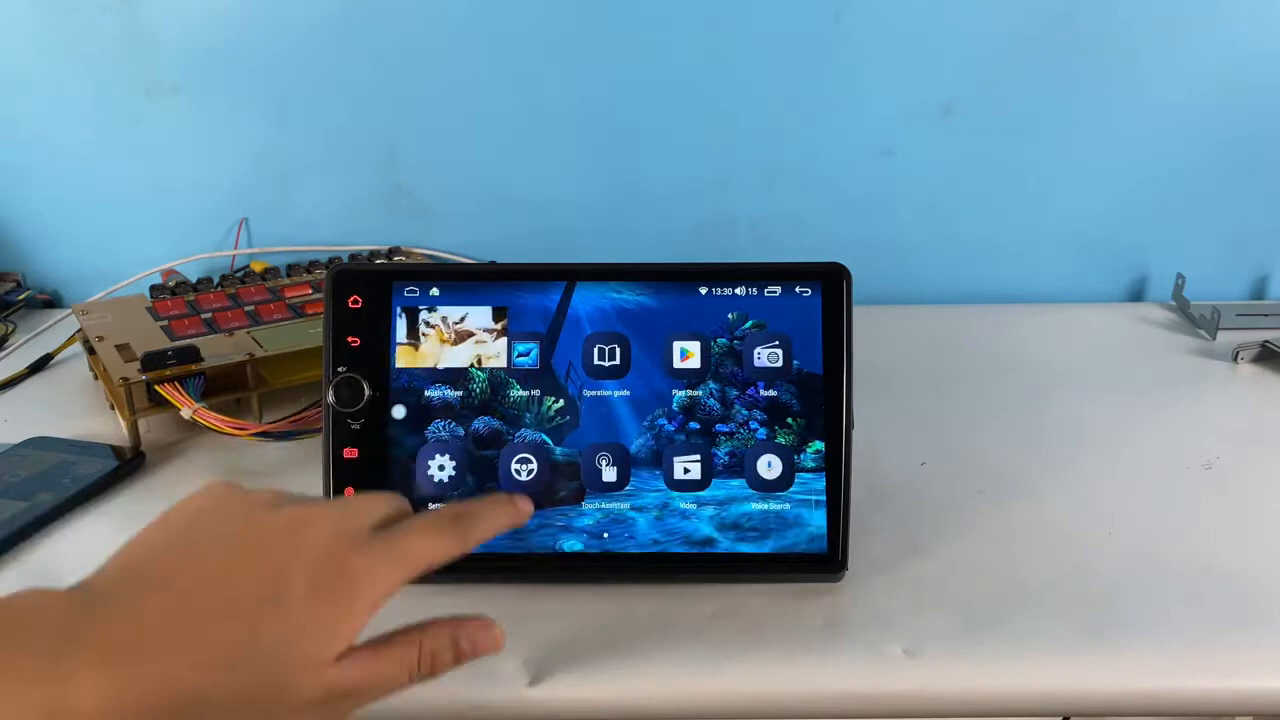
{"action": "scroll", "scroll_direction": "left", "scroll_amount": 3}
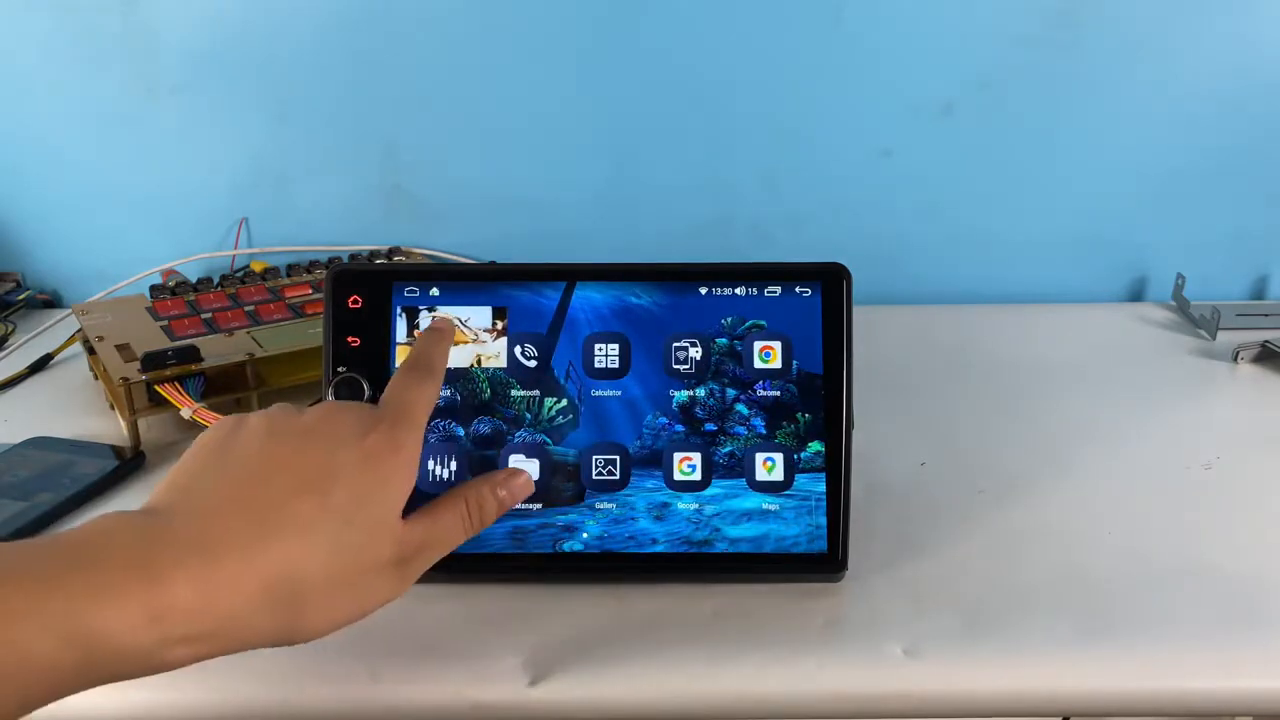